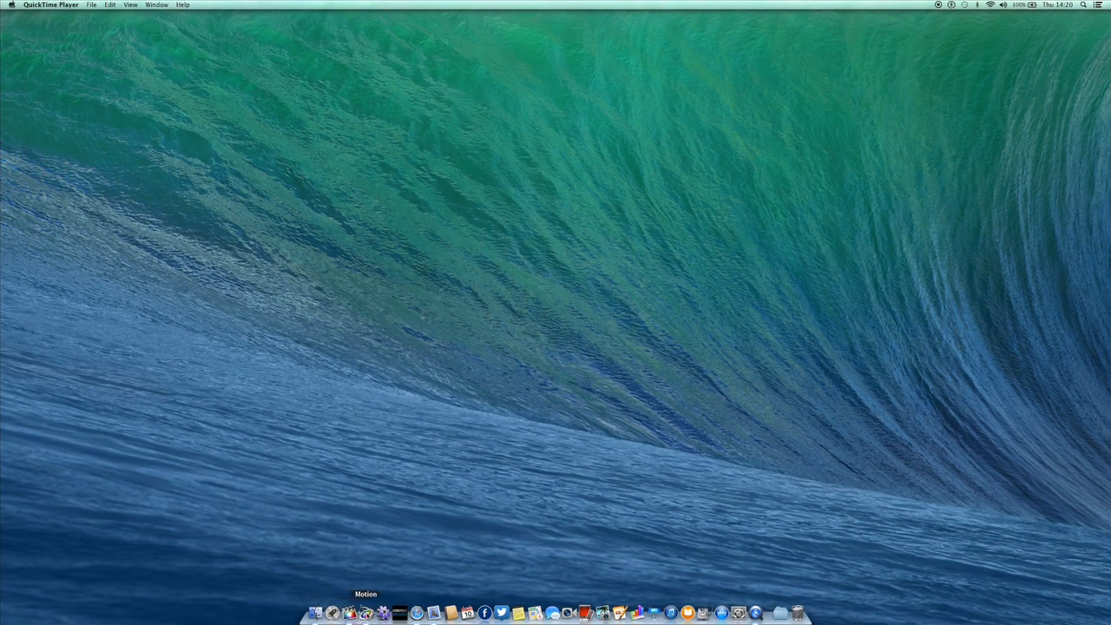
- Launch Motion with the Driver Profile project and scrub the lower-third animation back to its start
{"action": "left_click", "coordinate": [365, 614]}
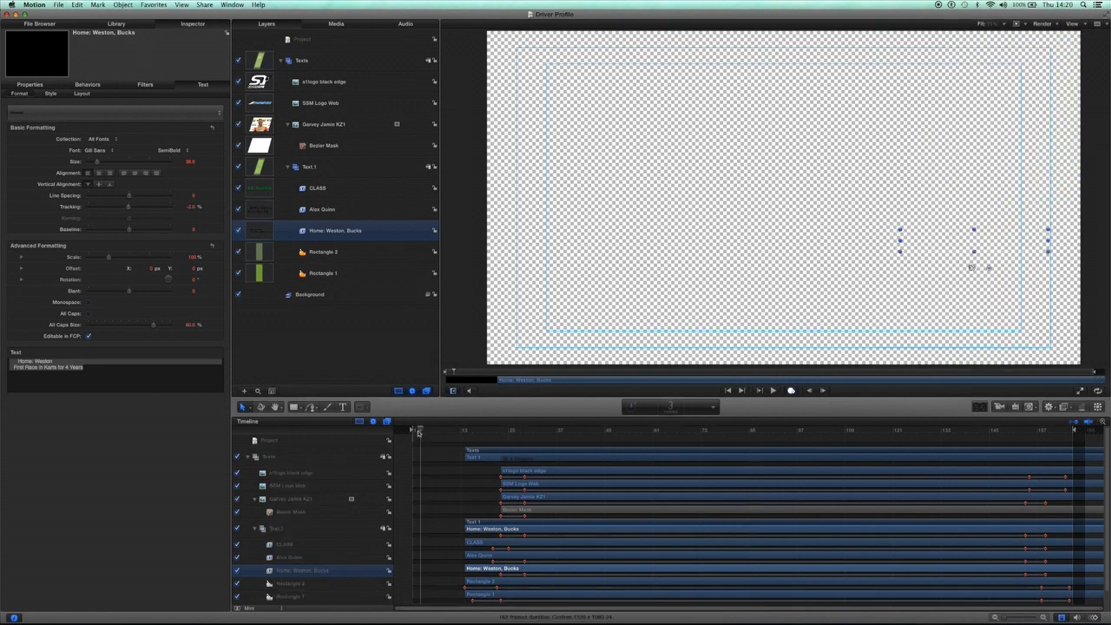
{"action": "left_click_drag", "start_coordinate": [420, 430], "coordinate": [496, 430]}
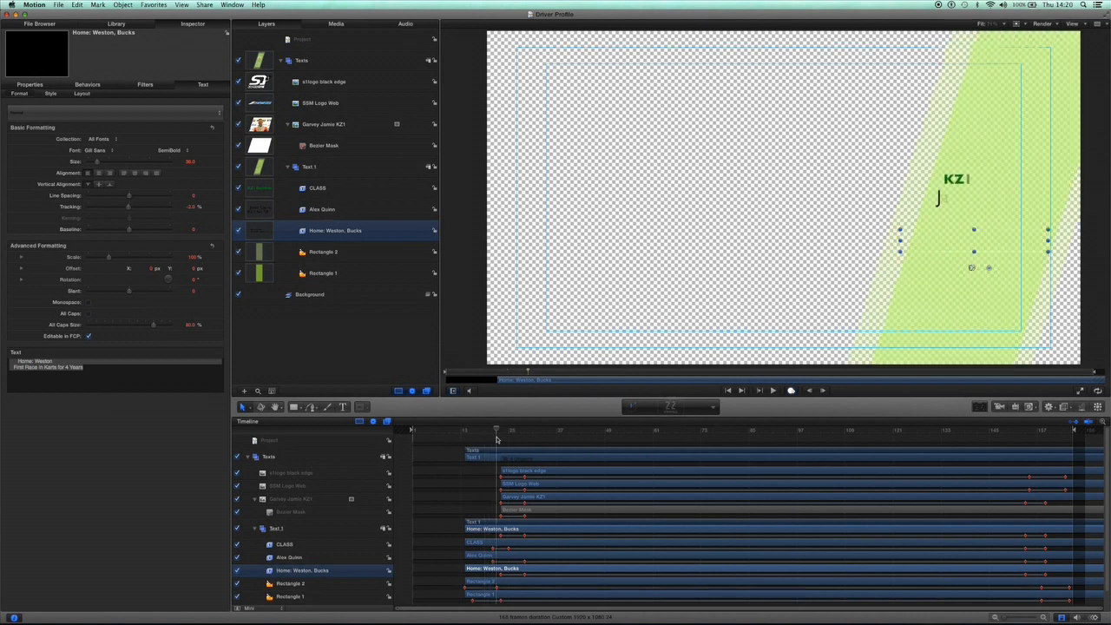
{"action": "left_click_drag", "start_coordinate": [496, 431], "coordinate": [458, 431]}
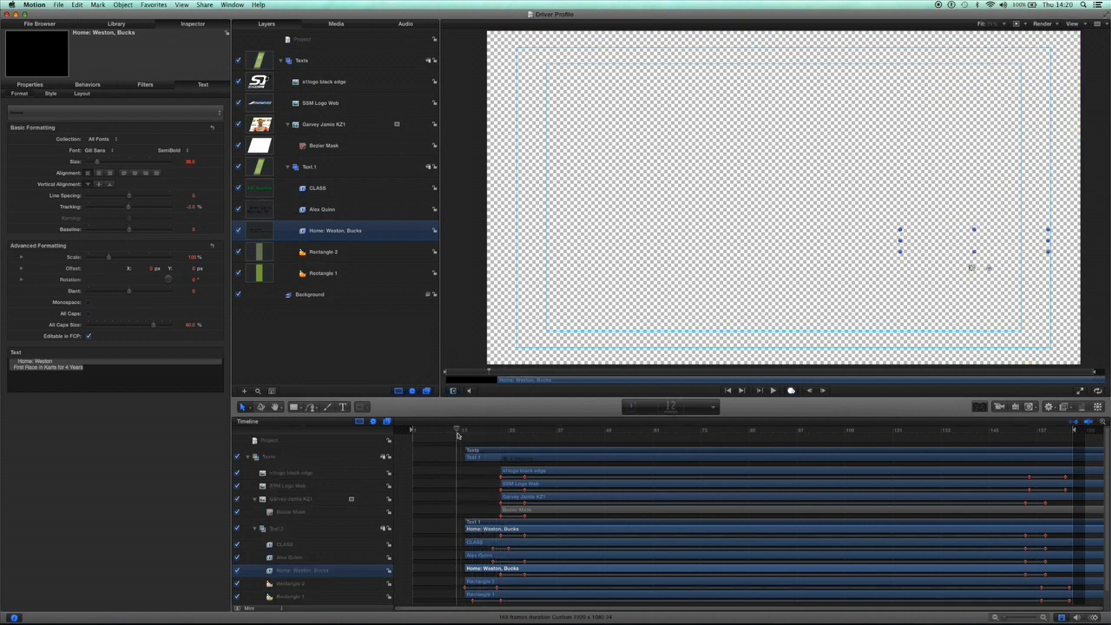
{"action": "left_click", "coordinate": [758, 389]}
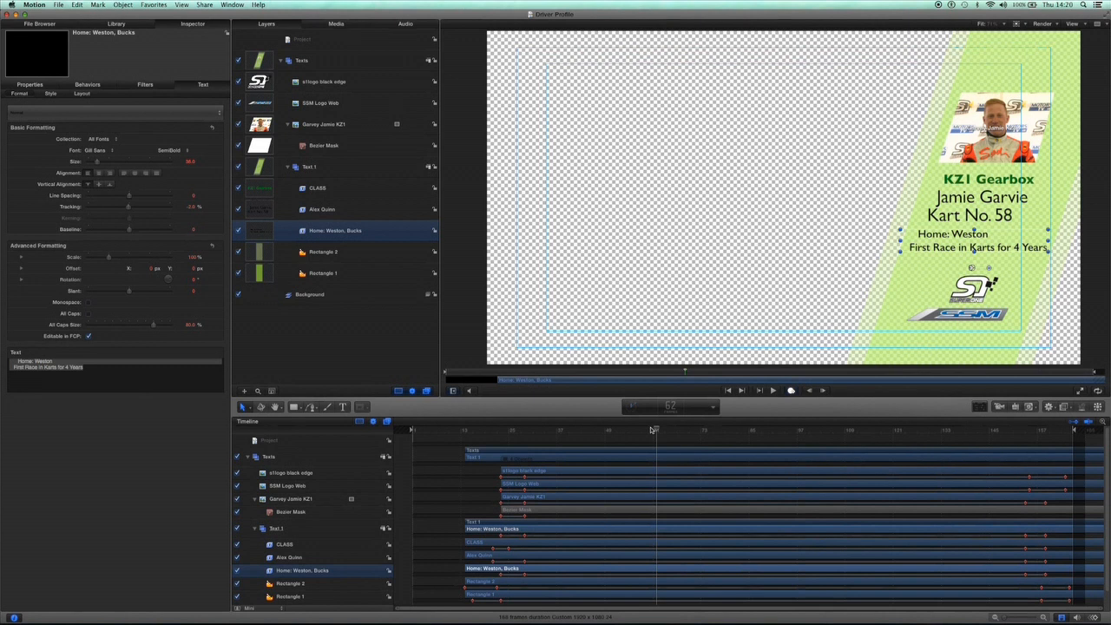
{"action": "mouse_move", "coordinate": [375, 212]}
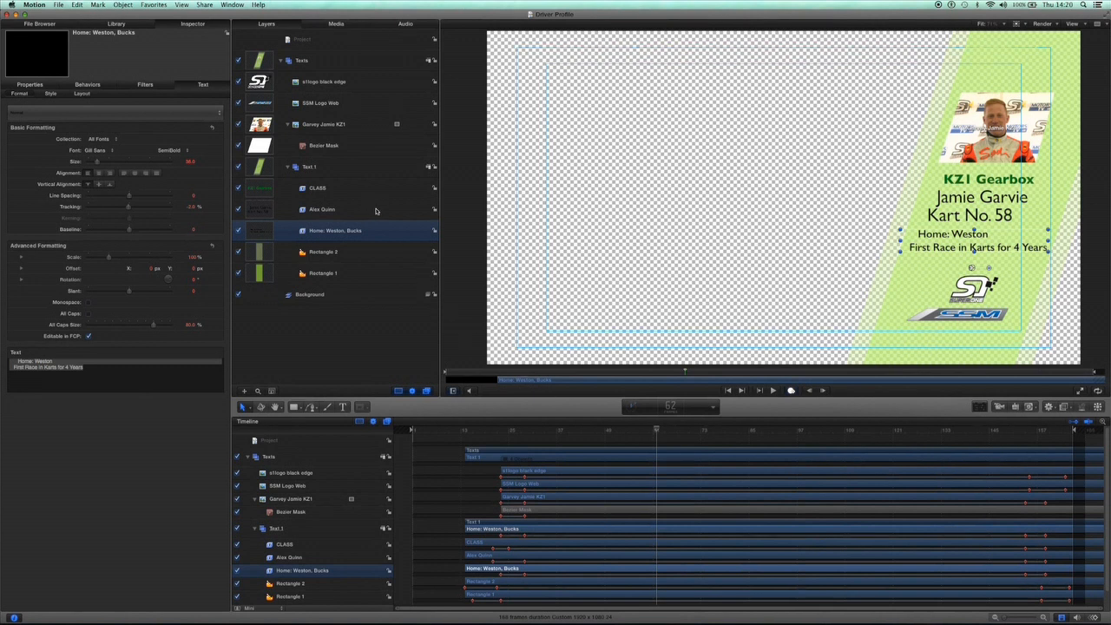
{"action": "left_click", "coordinate": [323, 125]}
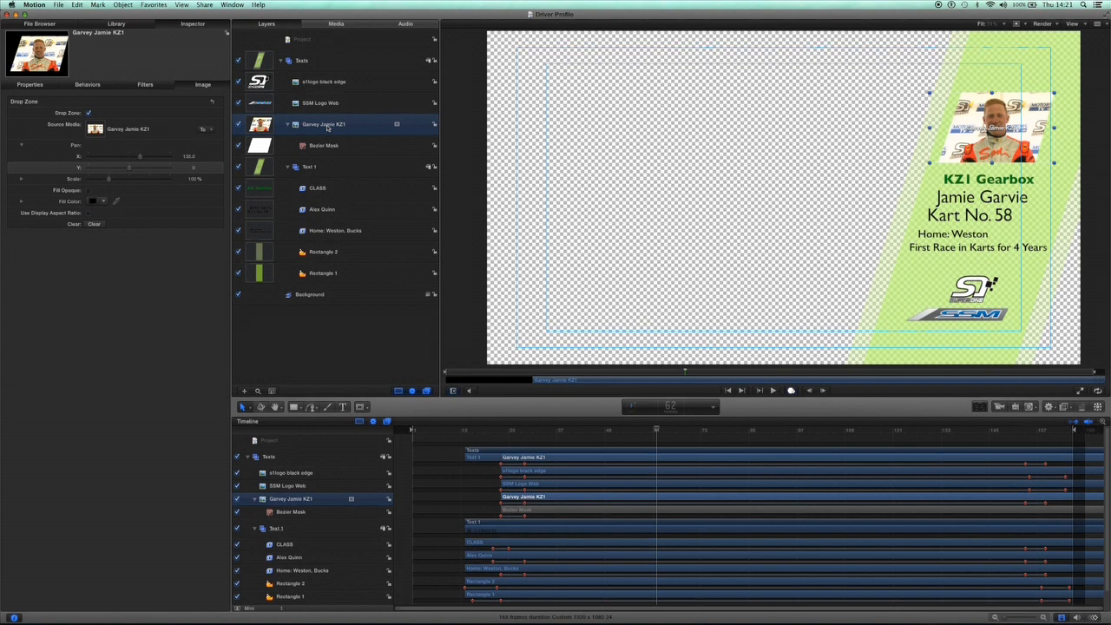
- Check the photo's border mask, then nudge the Pan setting to reframe the driver photo
{"action": "left_click", "coordinate": [323, 146]}
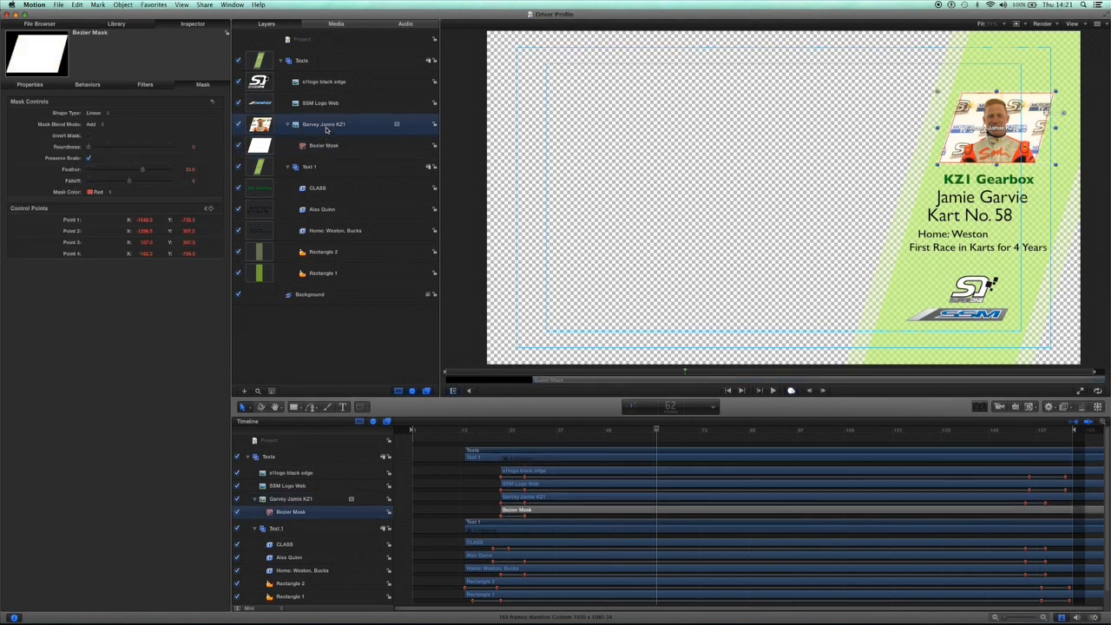
{"action": "left_click", "coordinate": [323, 125]}
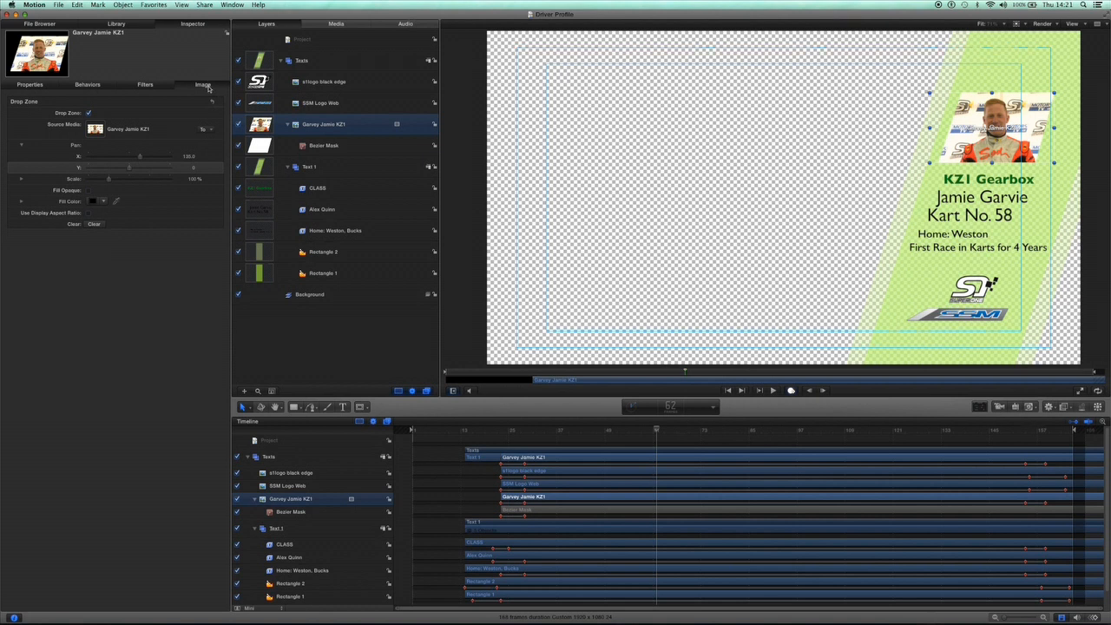
{"action": "mouse_move", "coordinate": [158, 76]}
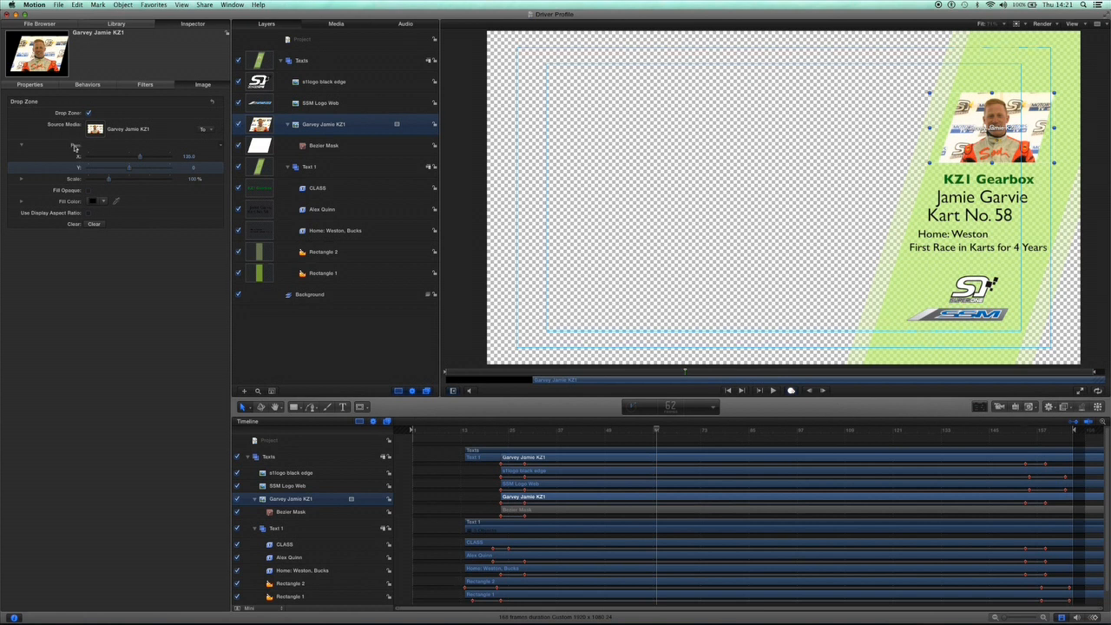
{"action": "mouse_move", "coordinate": [138, 159]}
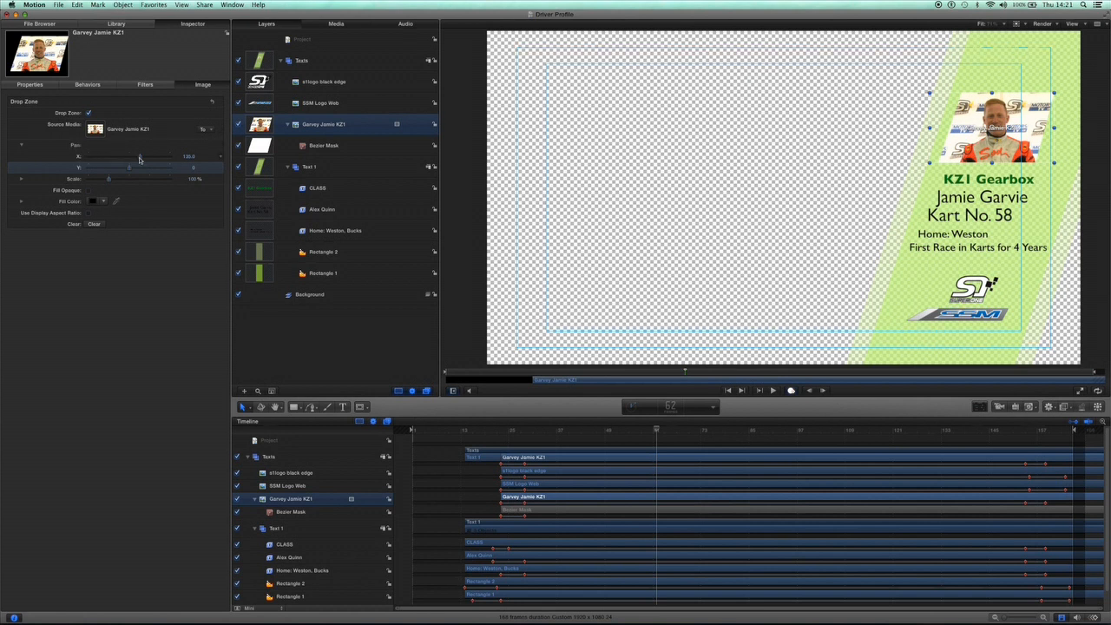
{"action": "left_click_drag", "start_coordinate": [139, 156], "coordinate": [125, 157]}
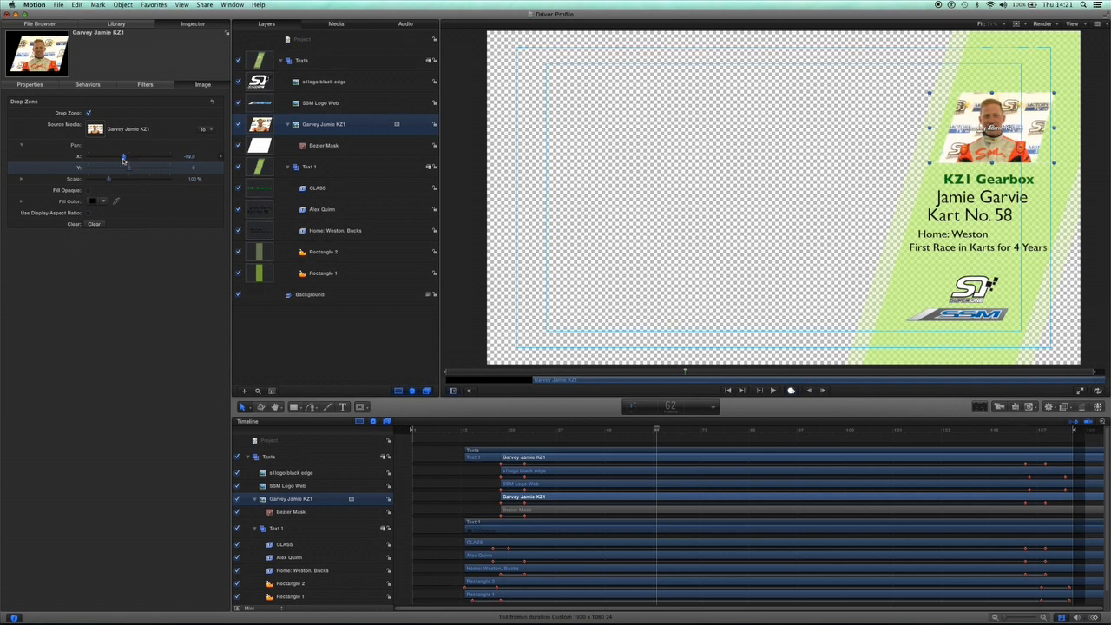
{"action": "left_click_drag", "start_coordinate": [123, 156], "coordinate": [135, 156]}
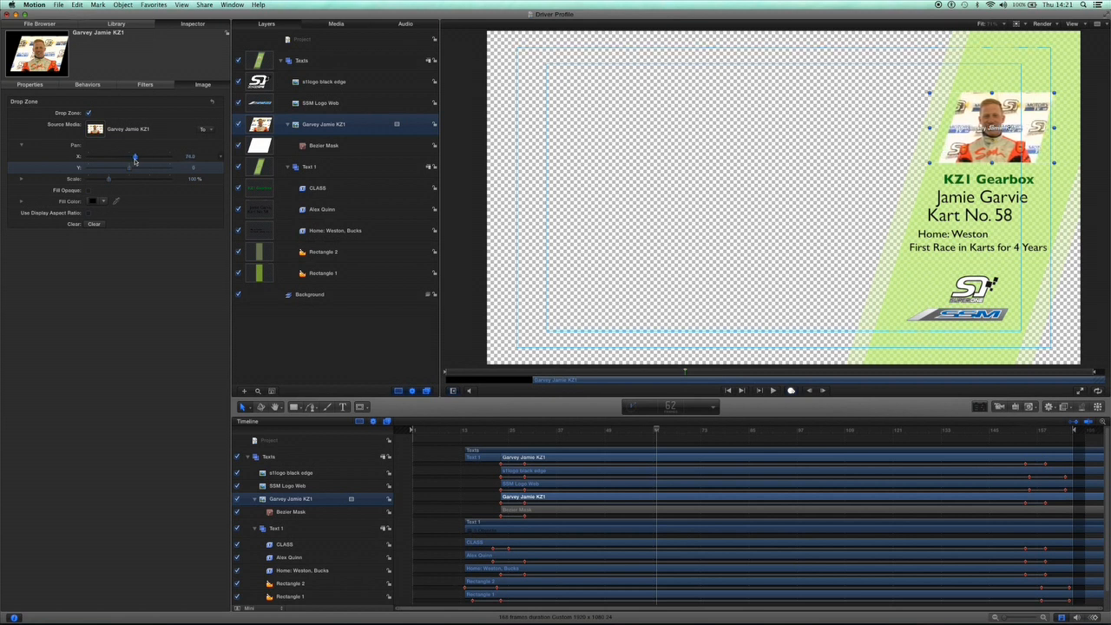
{"action": "left_click_drag", "start_coordinate": [135, 156], "coordinate": [131, 156]}
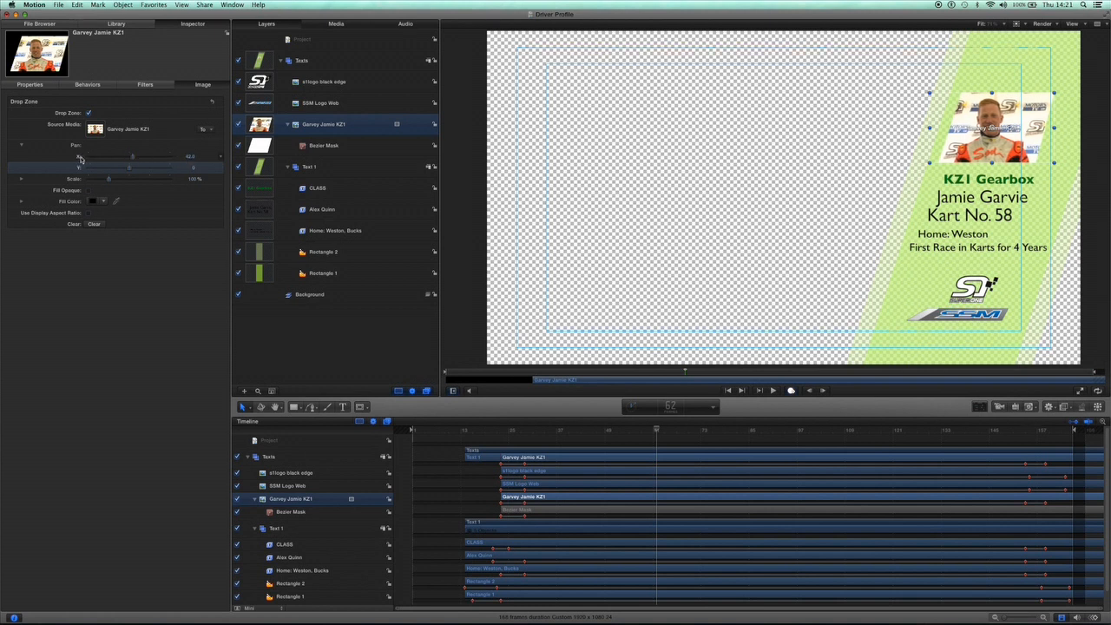
{"action": "right_click", "coordinate": [78, 160]}
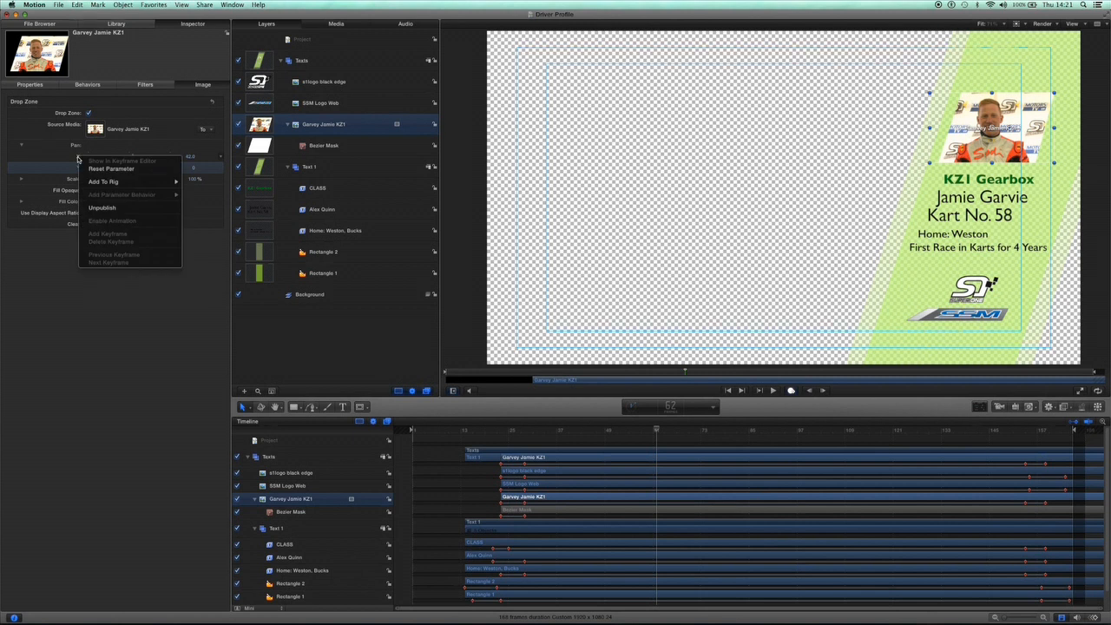
{"action": "mouse_move", "coordinate": [101, 209]}
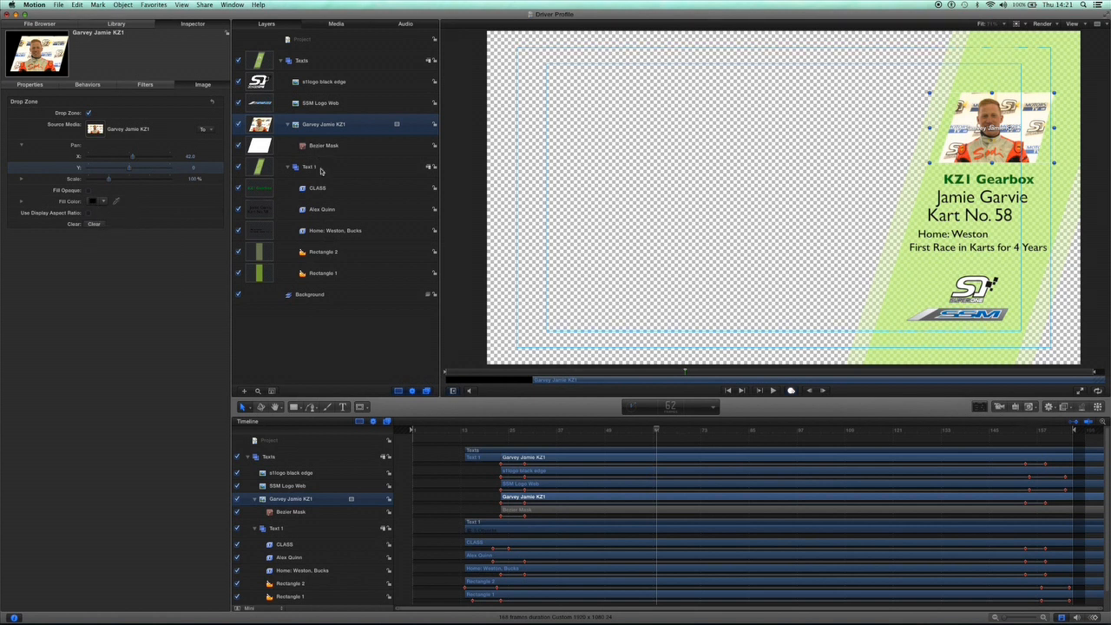
- Select the Text 1 group and its CLASS layer reading KZ1 Gearbox
{"action": "left_click", "coordinate": [309, 167]}
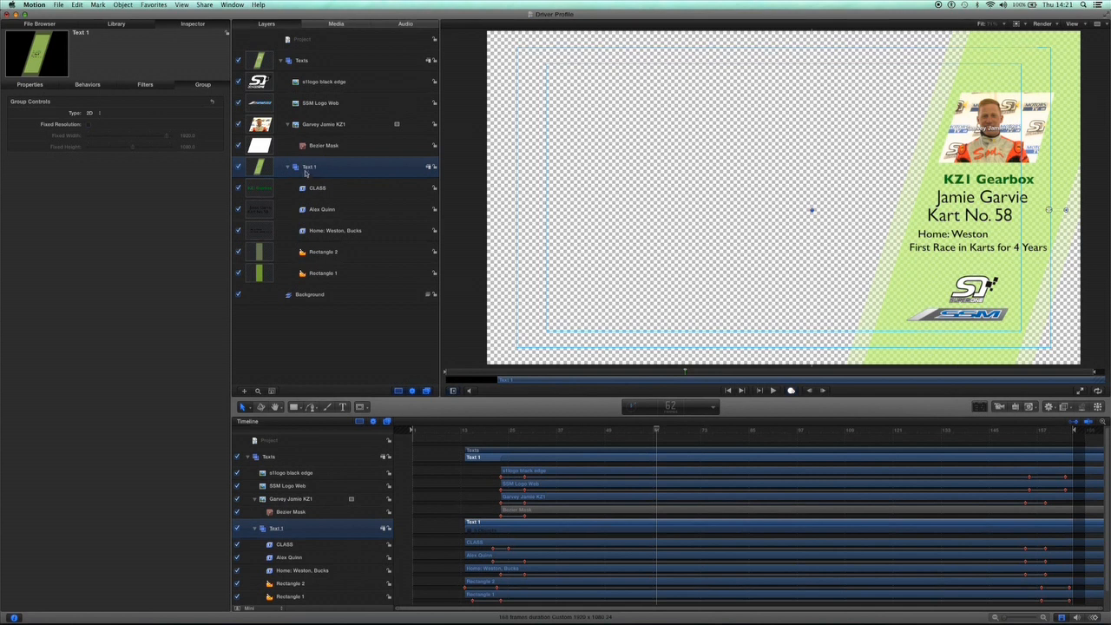
{"action": "left_click", "coordinate": [319, 187]}
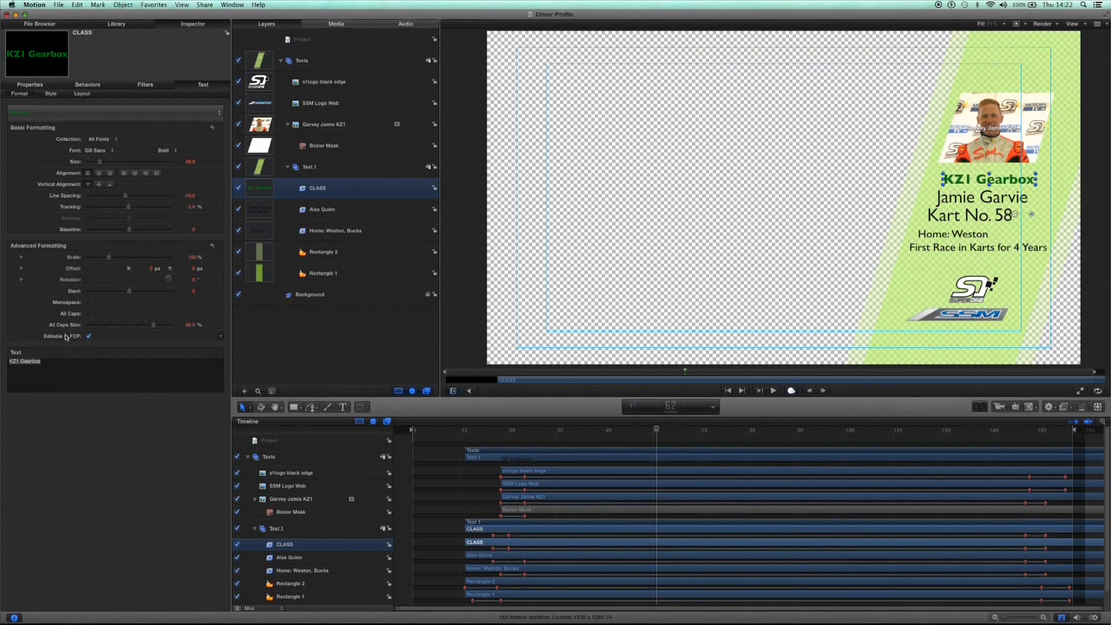
{"action": "mouse_move", "coordinate": [135, 347]}
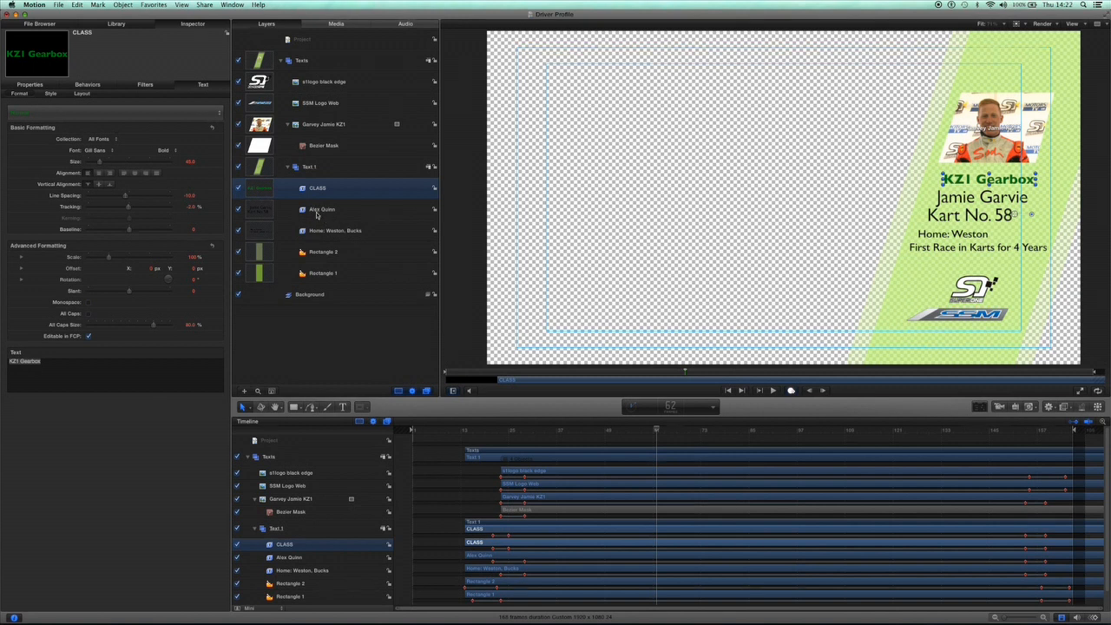
{"action": "left_click", "coordinate": [323, 208]}
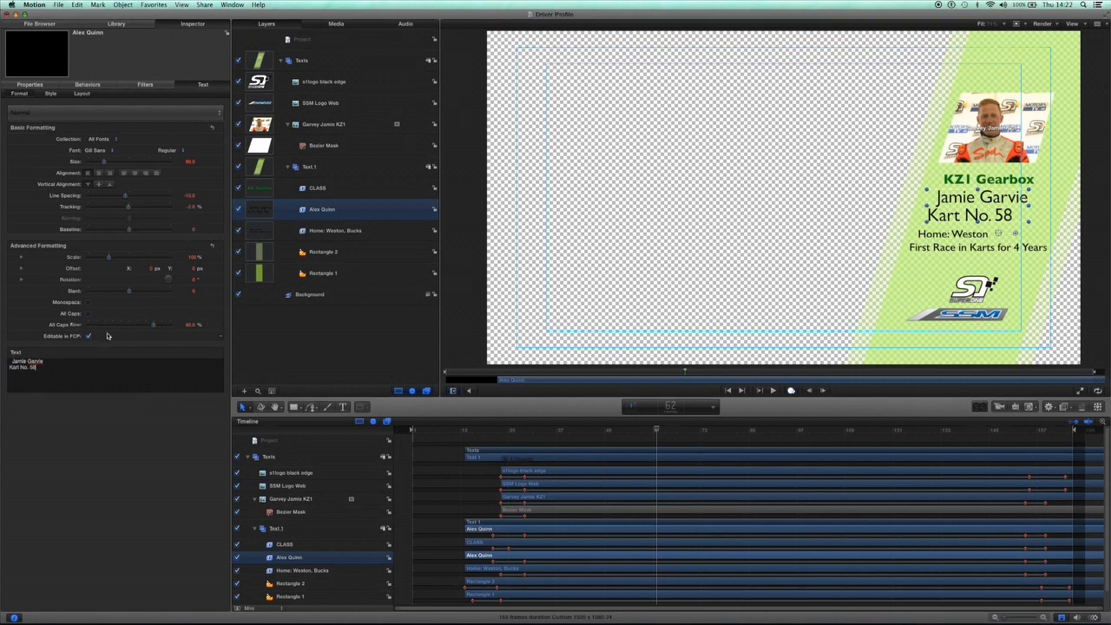
{"action": "left_click", "coordinate": [335, 229]}
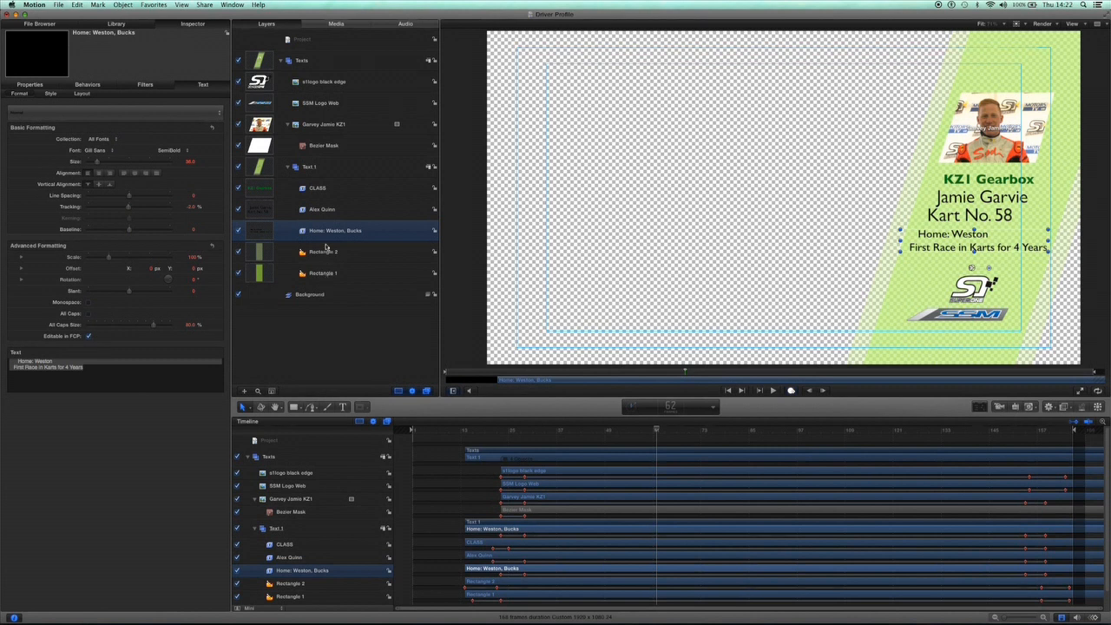
{"action": "mouse_move", "coordinate": [319, 106]}
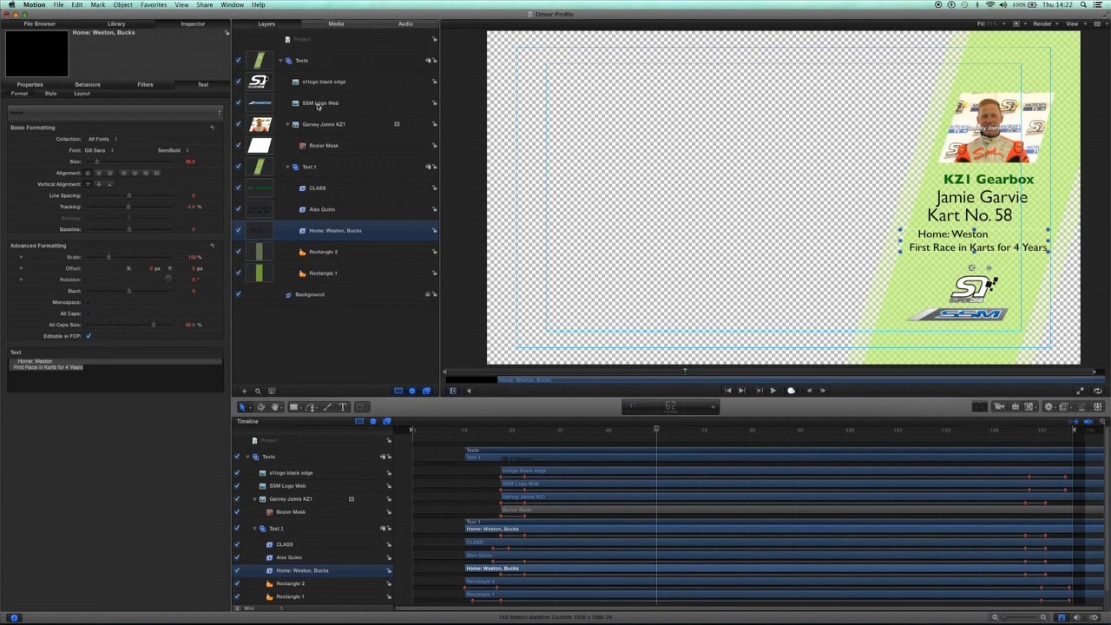
{"action": "left_click", "coordinate": [319, 102]}
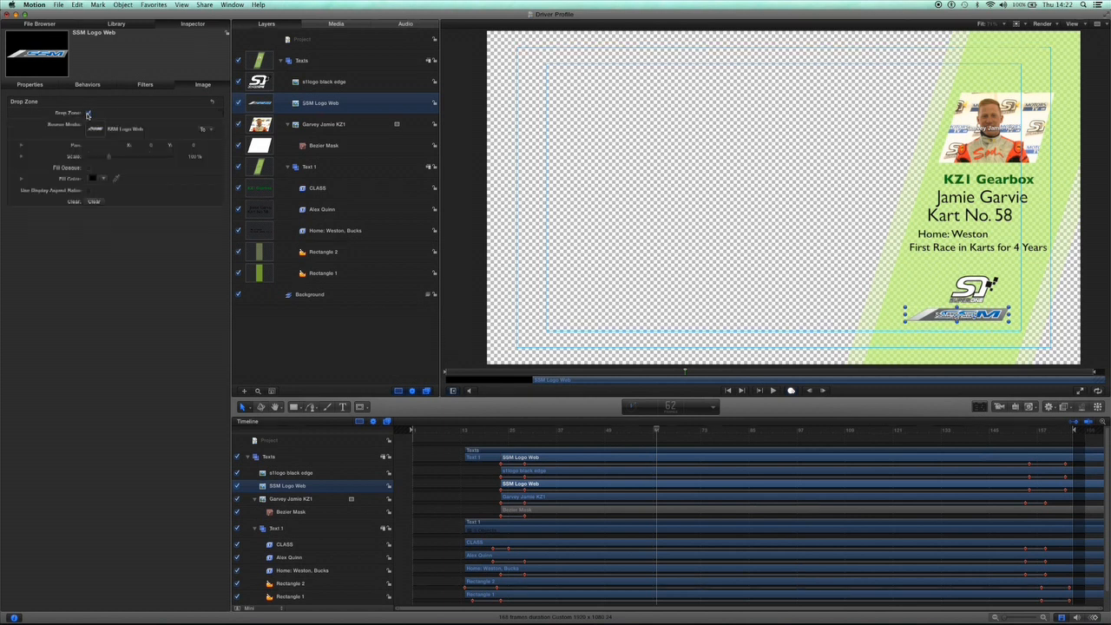
- Publish the SGM Logo Web drop zone parameters for editing in Final Cut Pro
{"action": "left_click", "coordinate": [88, 113]}
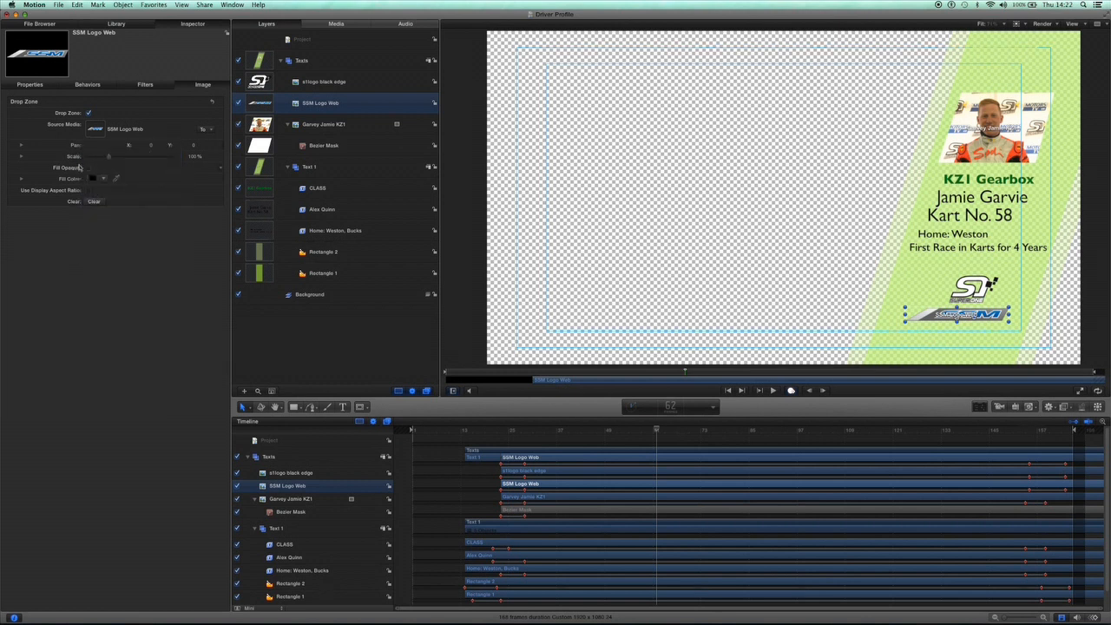
{"action": "right_click", "coordinate": [78, 156]}
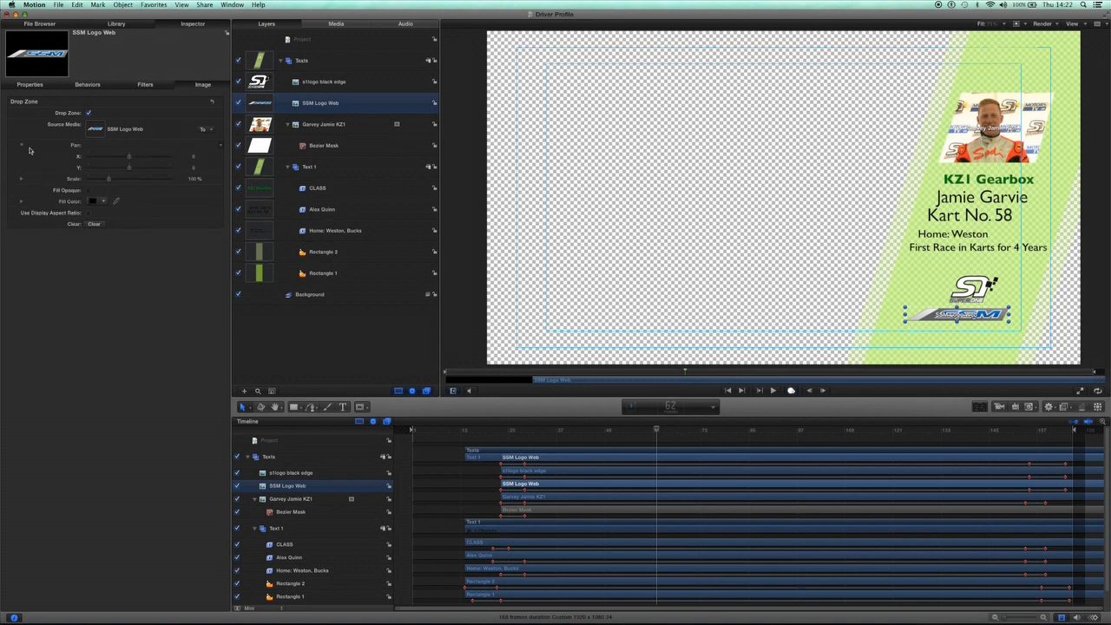
{"action": "right_click", "coordinate": [78, 156]}
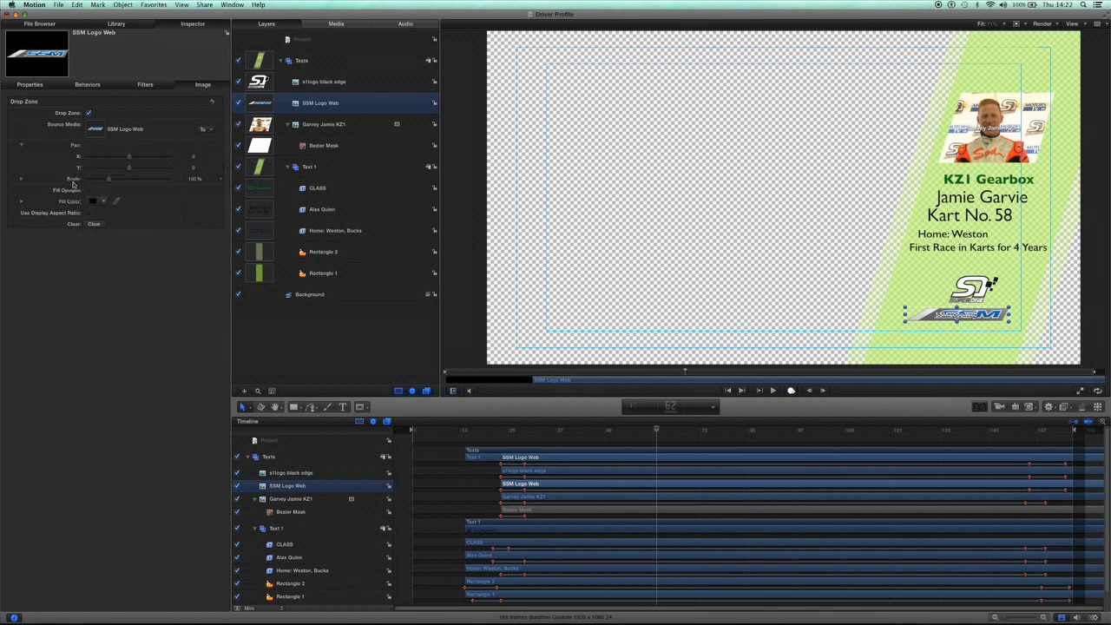
{"action": "mouse_move", "coordinate": [64, 163]}
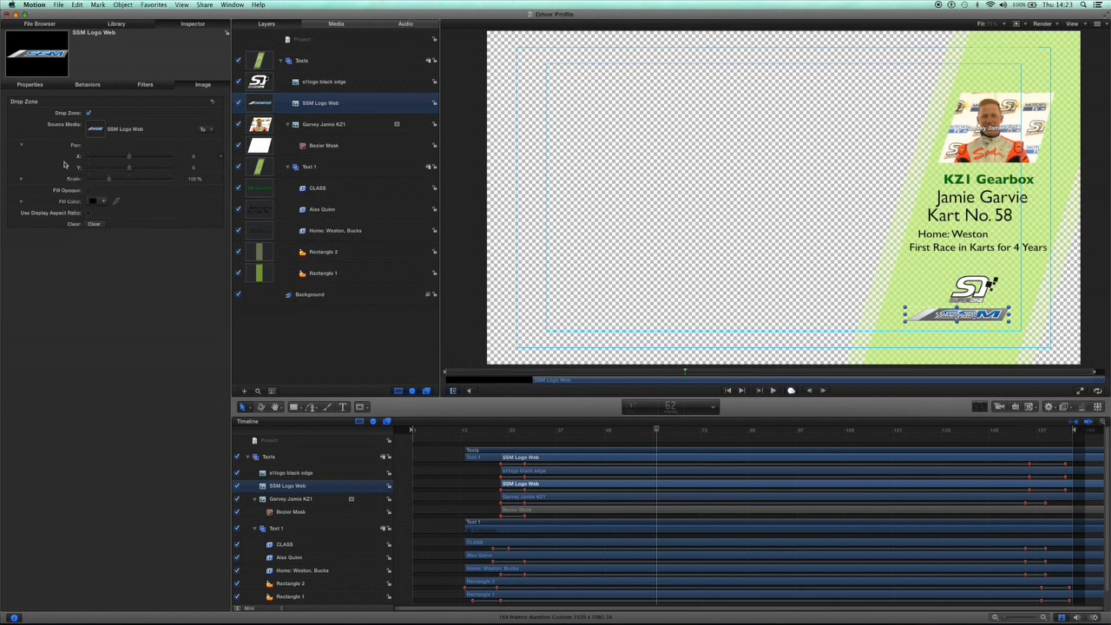
{"action": "left_click", "coordinate": [323, 81]}
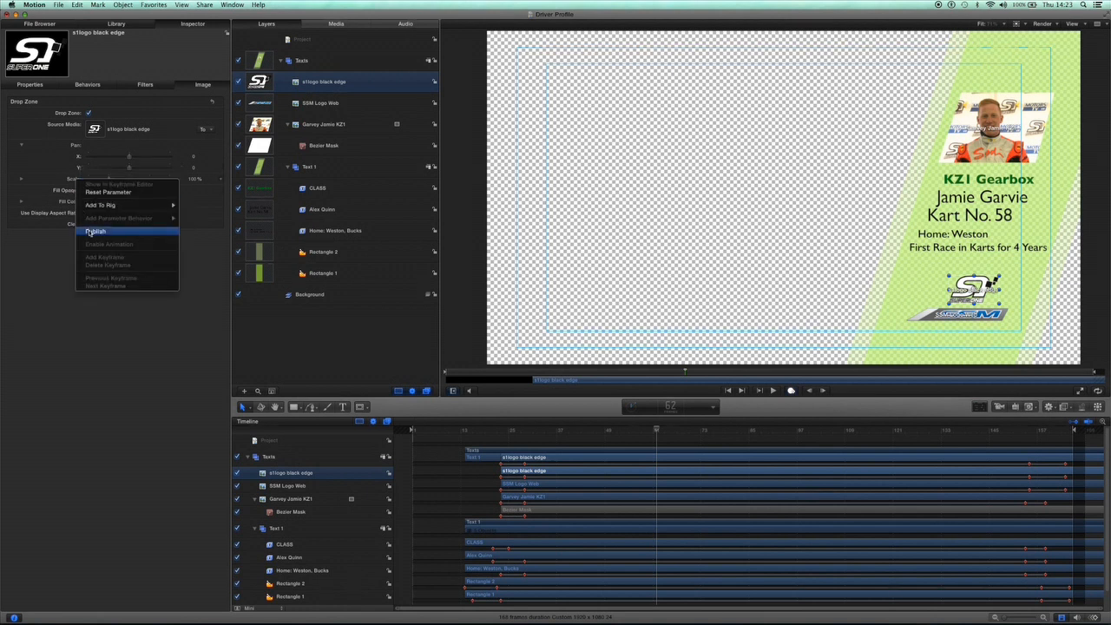
- Publish the s1logo black edge drop zone's Source Media parameter
{"action": "left_click", "coordinate": [97, 233]}
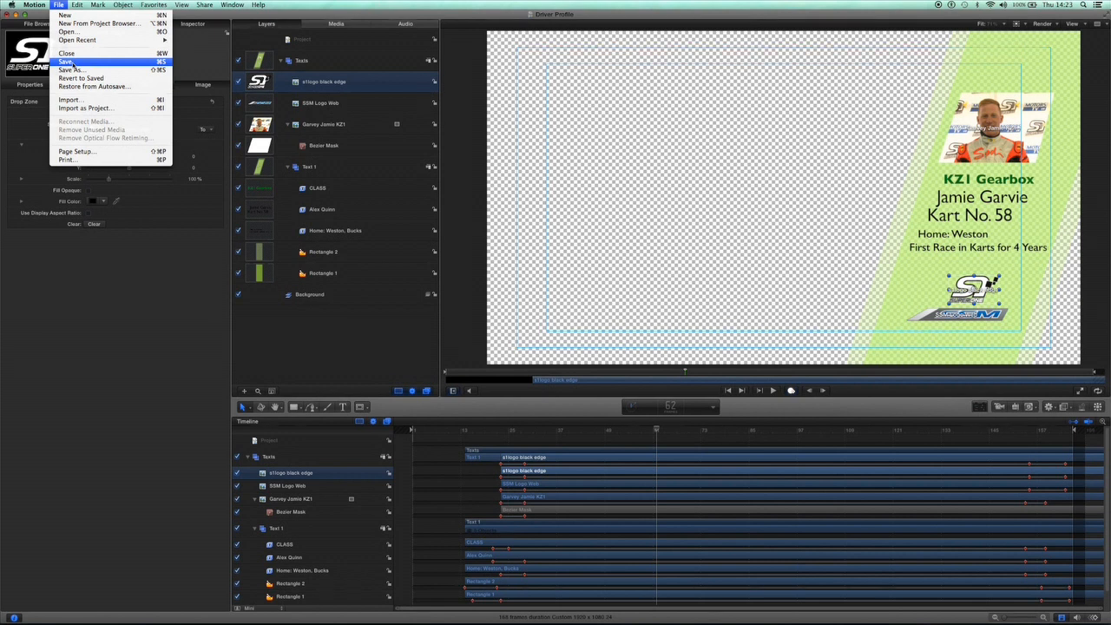
- Save the Driver Profile template so it appears over race footage in Final Cut Pro
{"action": "left_click", "coordinate": [67, 63]}
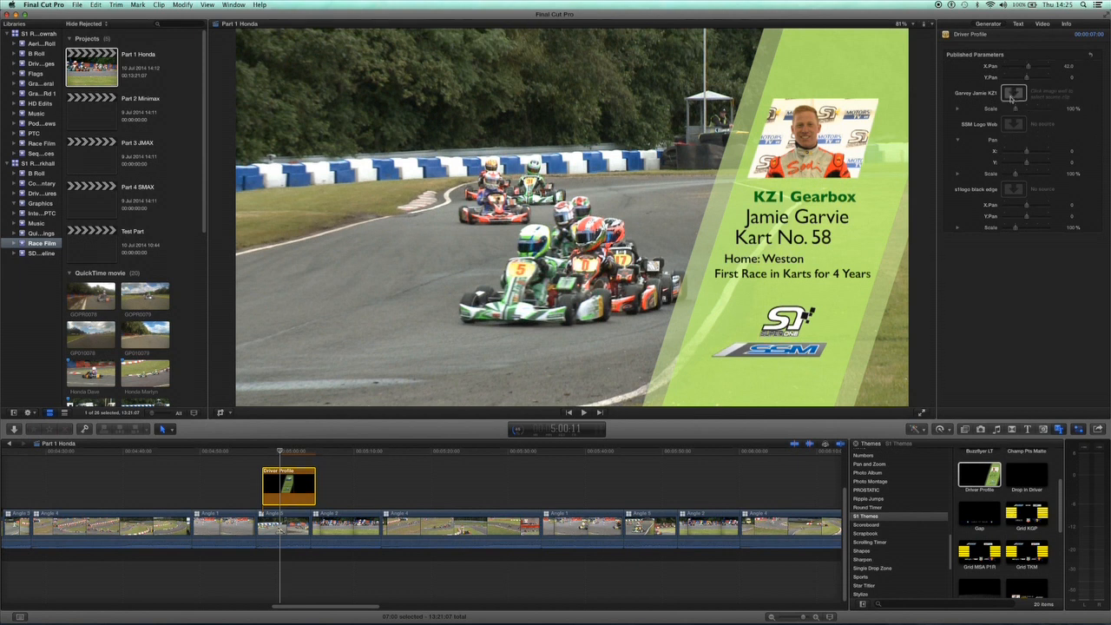
- Replace the driver photo with the new driver's interview clip from the drivers' clips
{"action": "left_click", "coordinate": [1014, 93]}
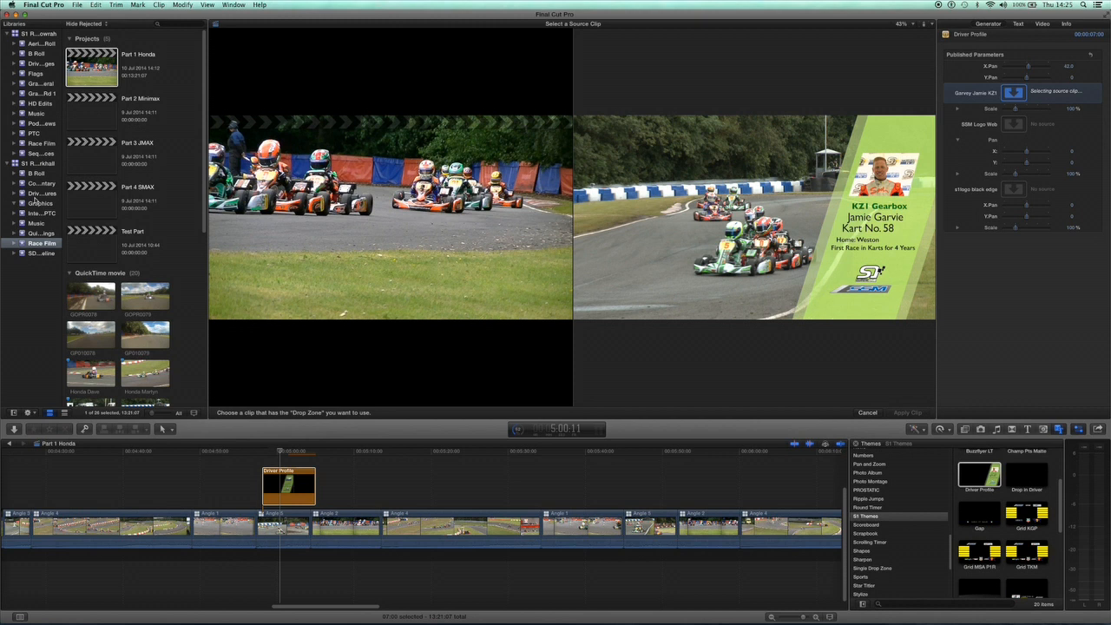
{"action": "left_click", "coordinate": [41, 193]}
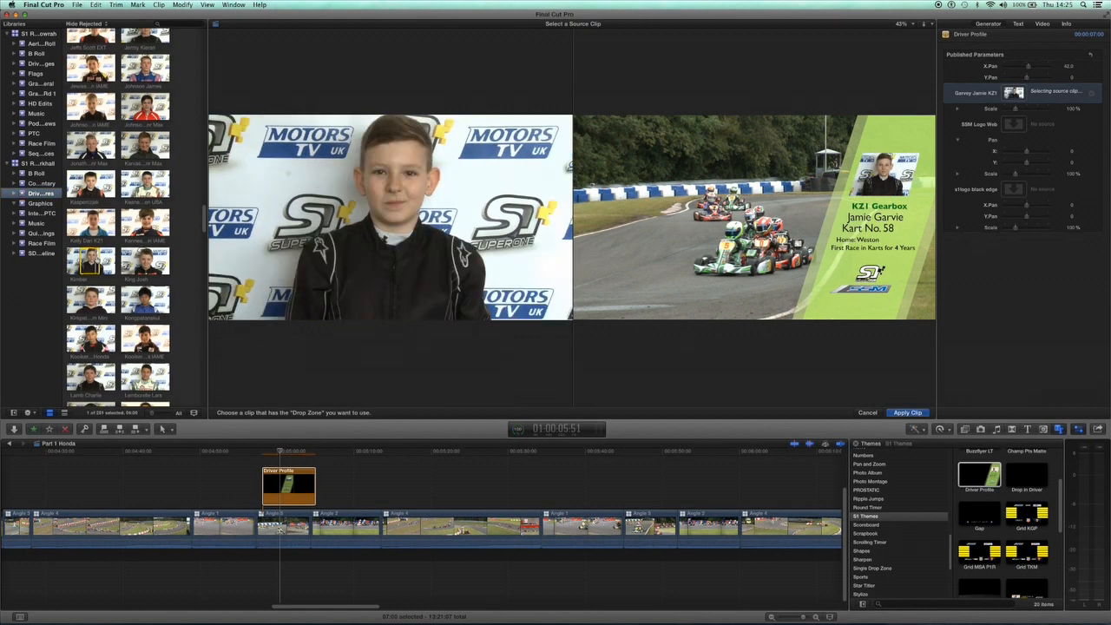
{"action": "left_click", "coordinate": [906, 412]}
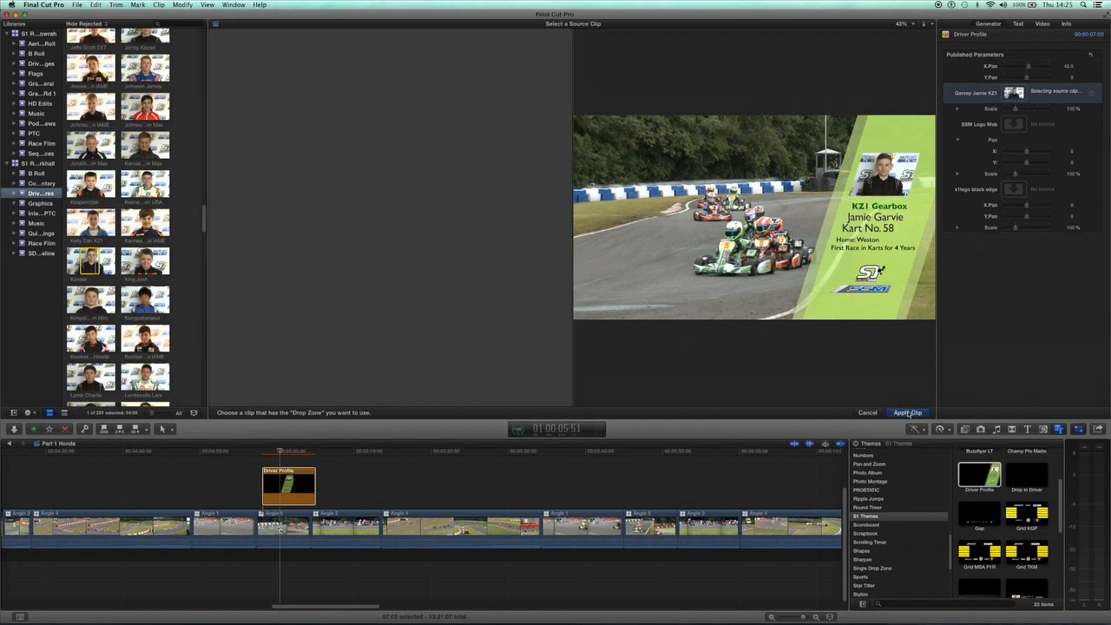
{"action": "left_click", "coordinate": [907, 413]}
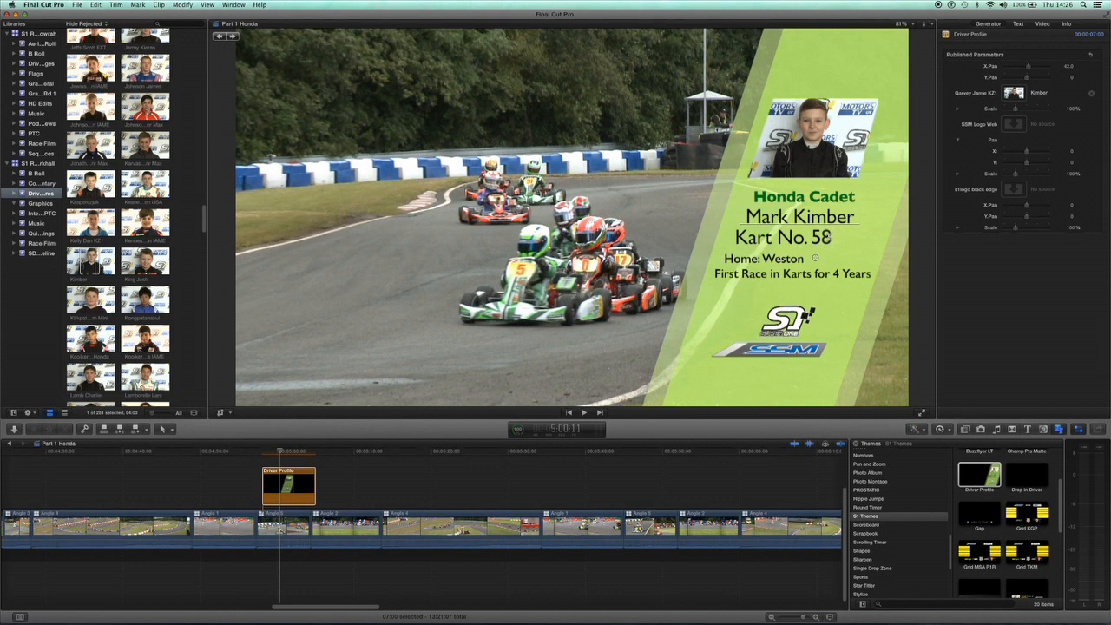
- Change the kart number to 5 and enter Team: BRK and Winner in S1 at Larkhall in 2013
{"action": "key", "text": "Backspace"}
{"action": "type", "text": "Team: B"}
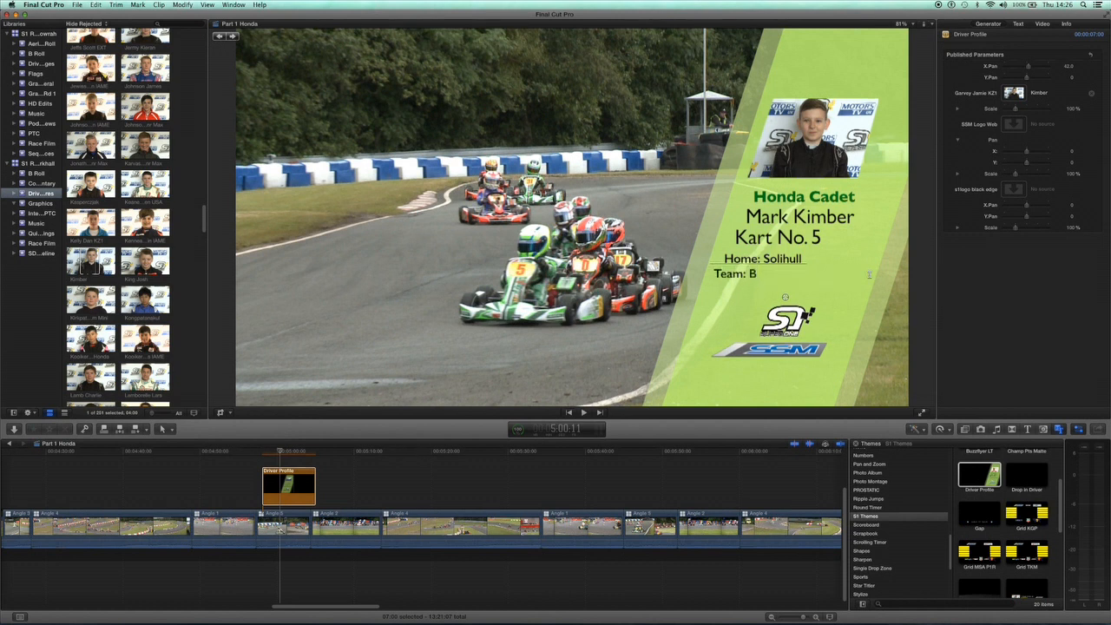
{"action": "type", "text": "RK"}
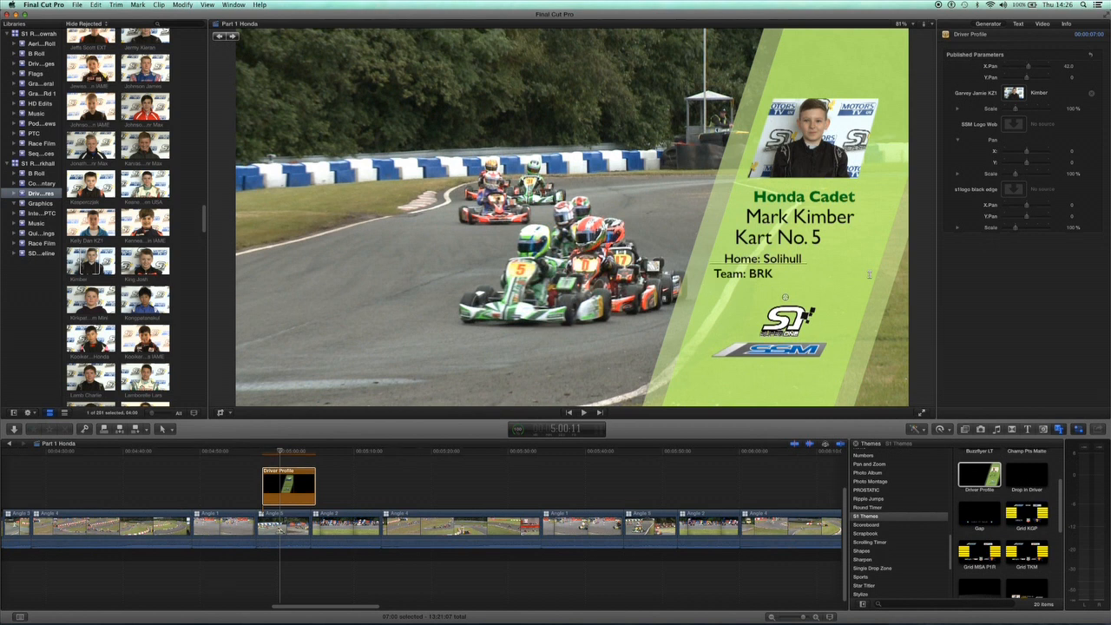
{"action": "type", "text": "Wo"}
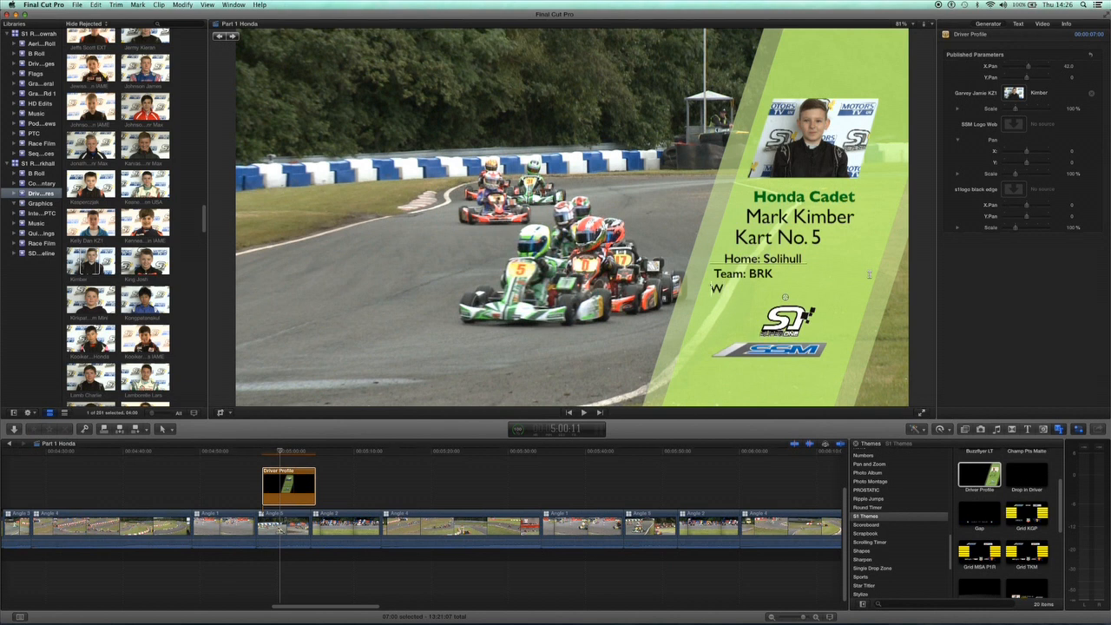
{"action": "type", "text": "inn"}
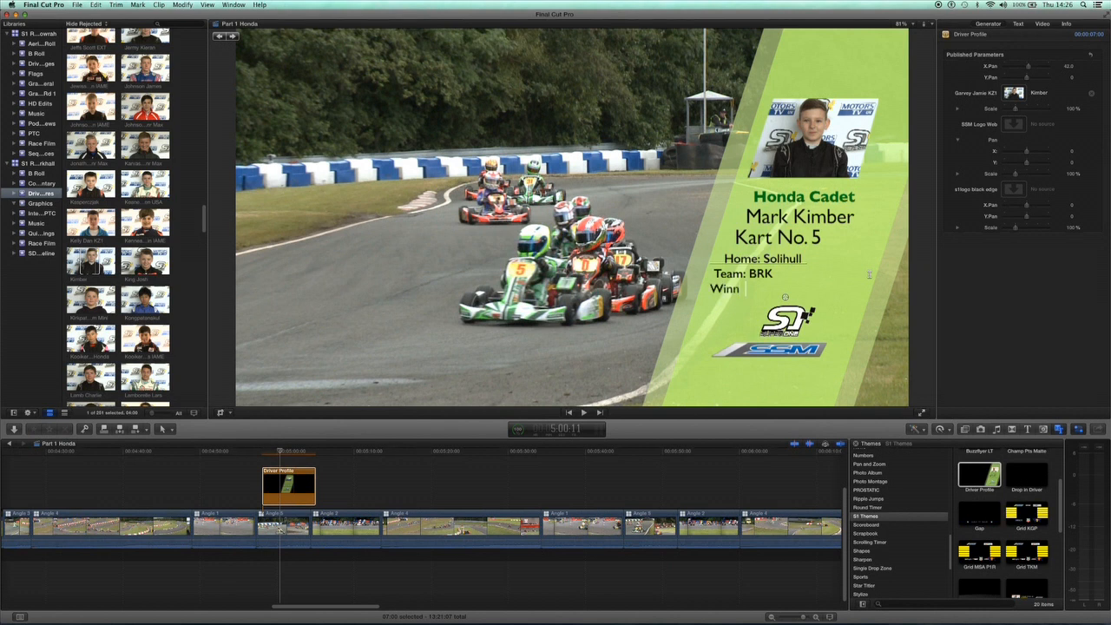
{"action": "type", "text": "er in S1"}
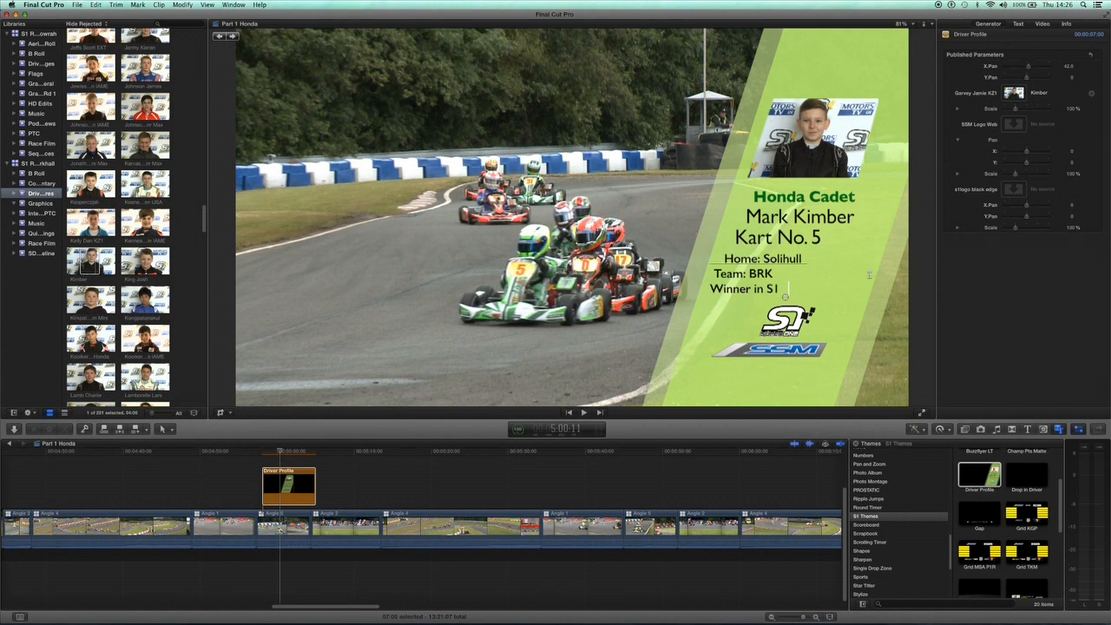
{"action": "type", "text": "at Larkhall in"}
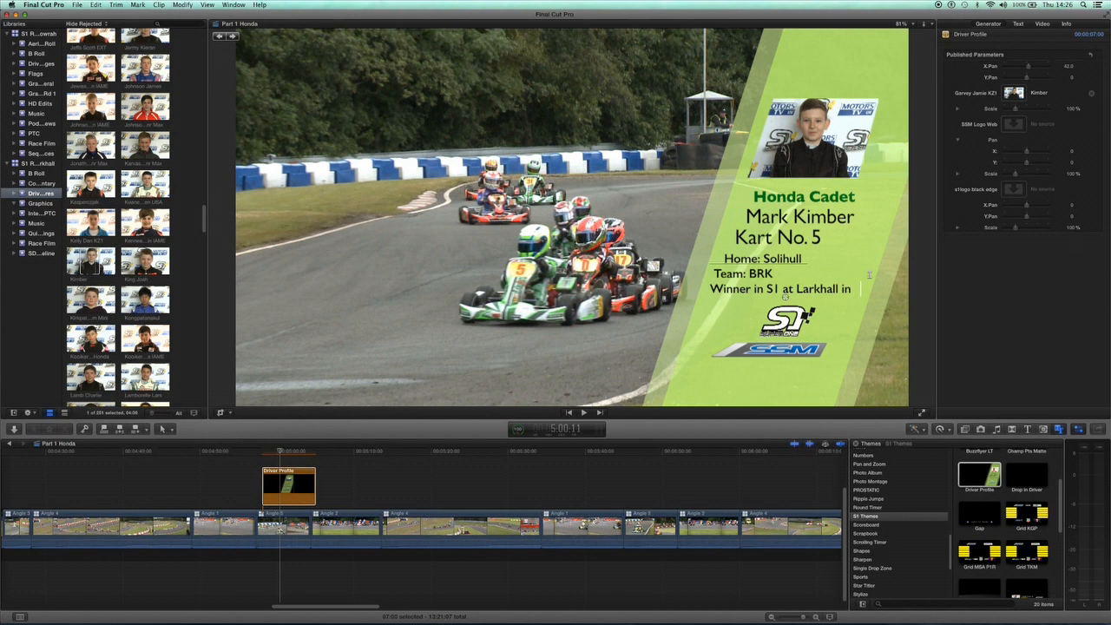
{"action": "type", "text": "2013"}
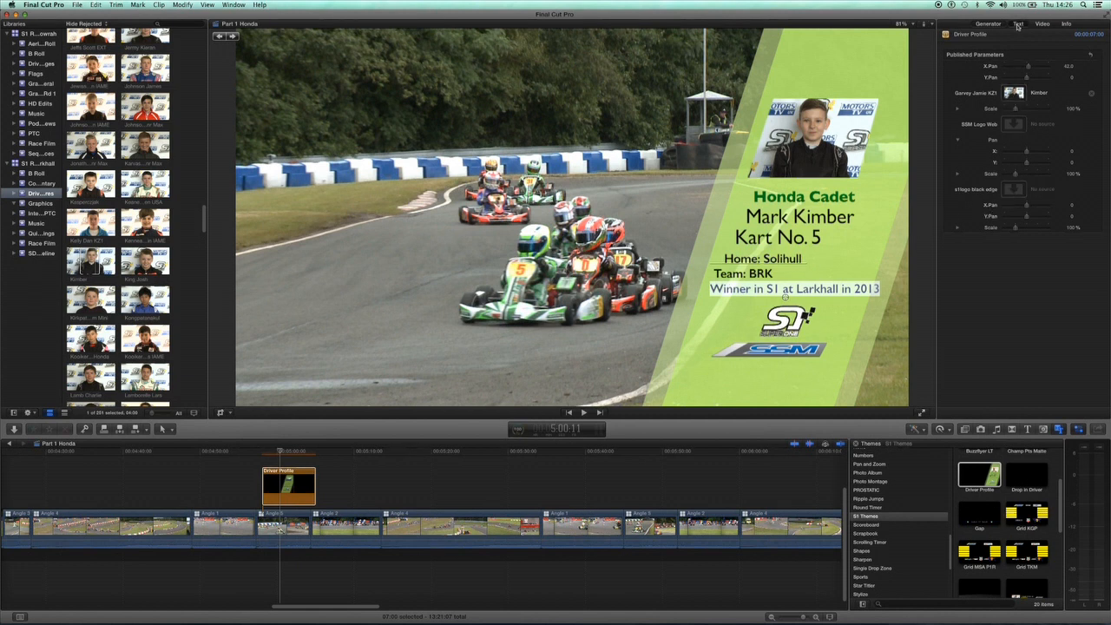
- Show the driver details' text settings, then play Mark Kimber's finished lower-third over the race footage
{"action": "left_click", "coordinate": [1017, 24]}
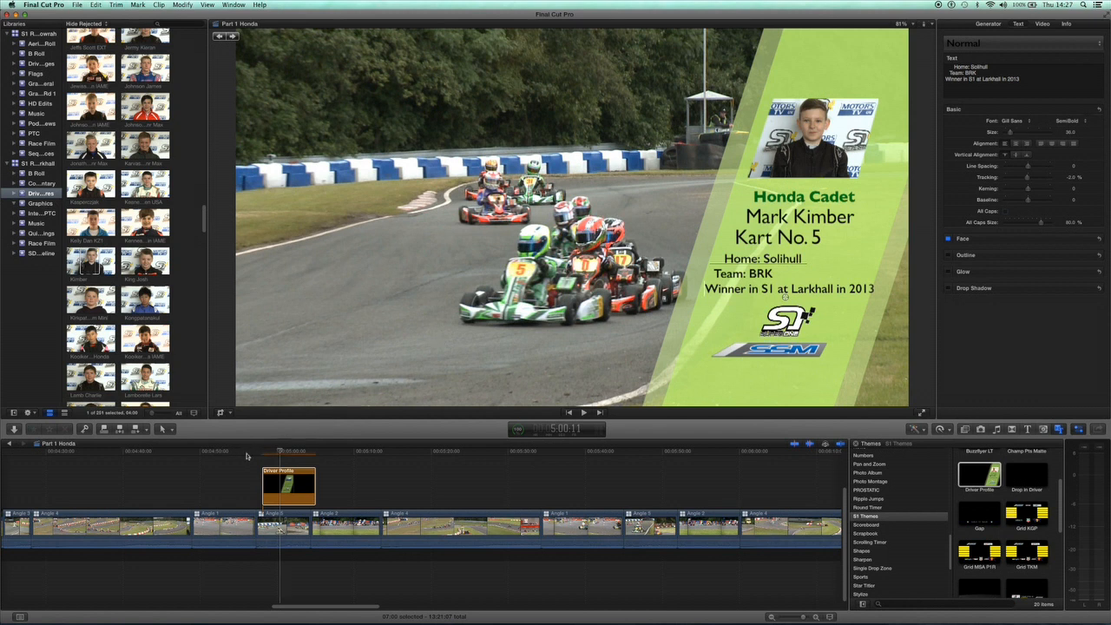
{"action": "left_click", "coordinate": [257, 451]}
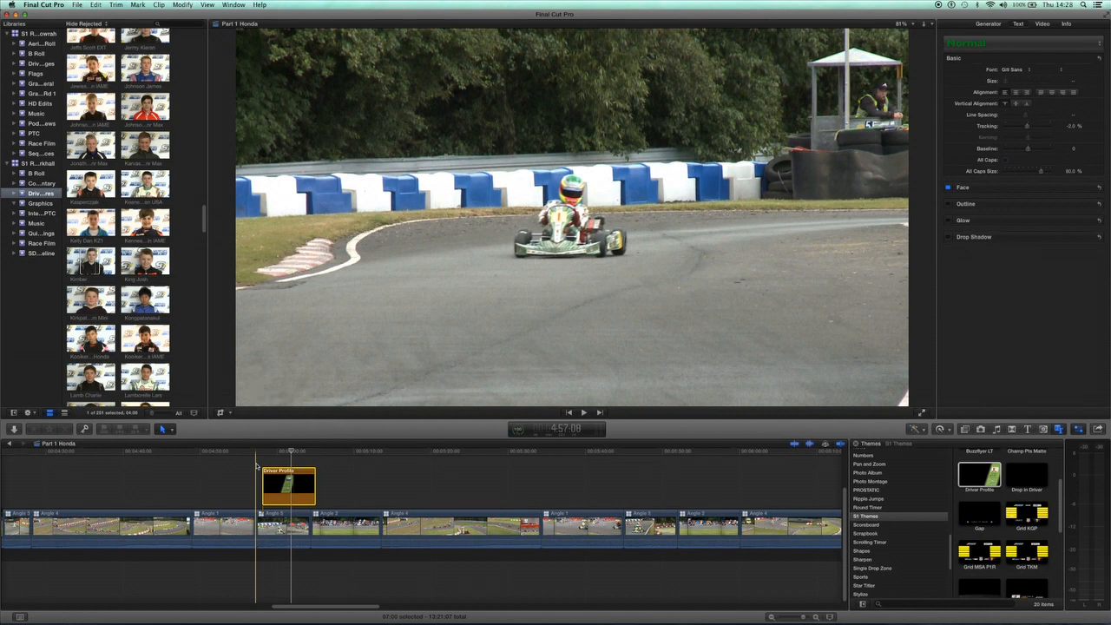
{"action": "left_click", "coordinate": [583, 413]}
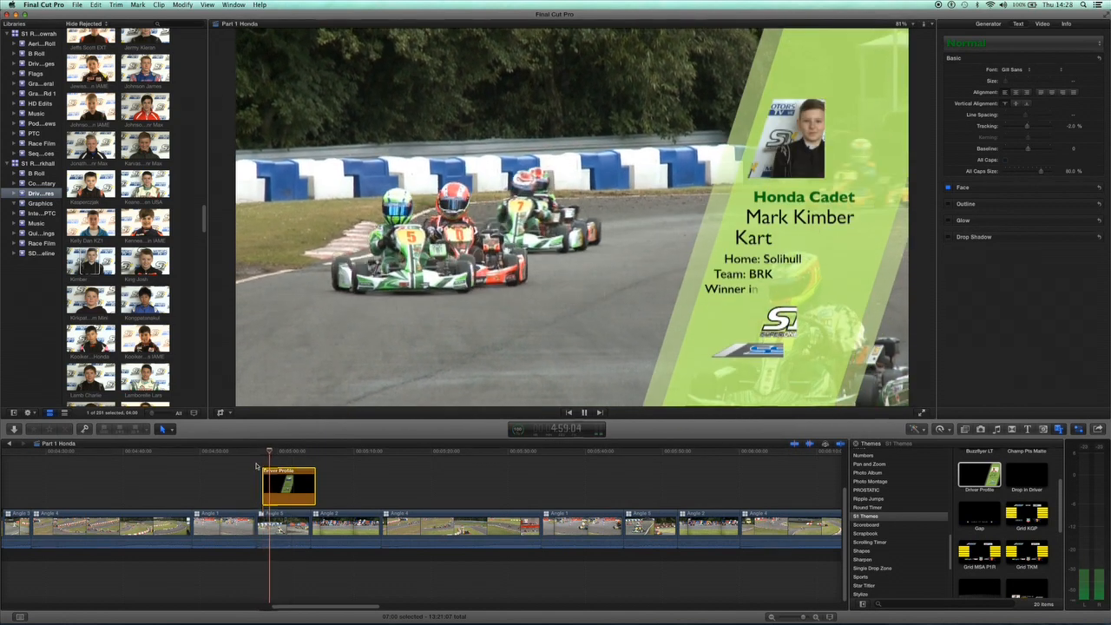